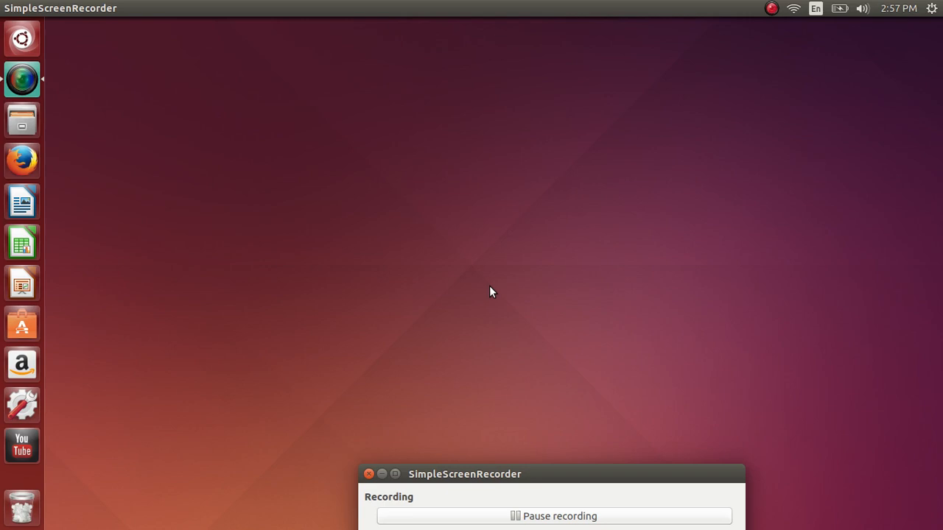
pyautogui.moveTo(579, 154)
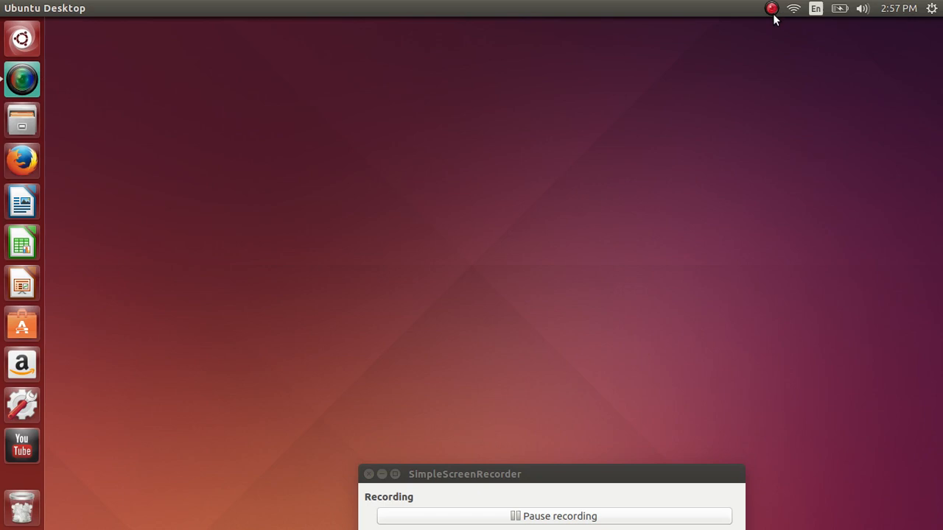
pyautogui.moveTo(786, 16)
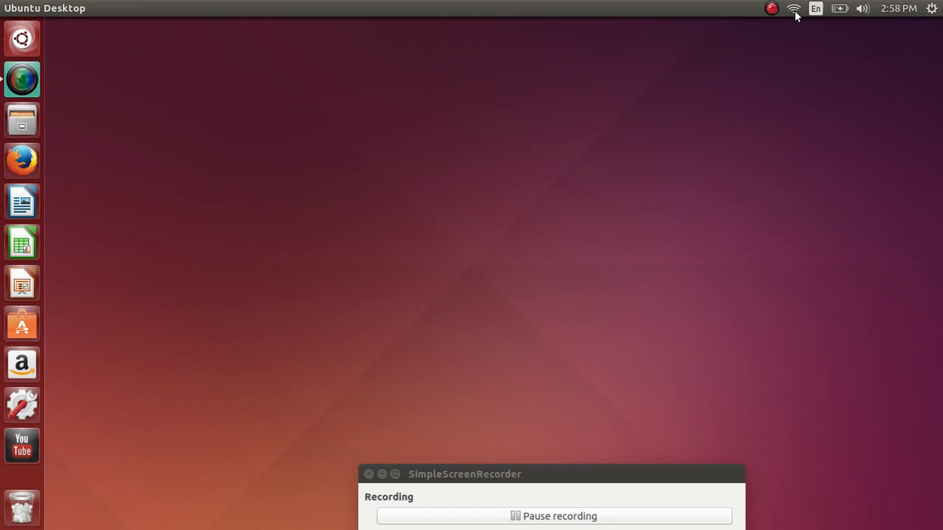
# Open and close the top-panel Wi-Fi list, then reopen it for a refreshed network list
pyautogui.click(793, 8)
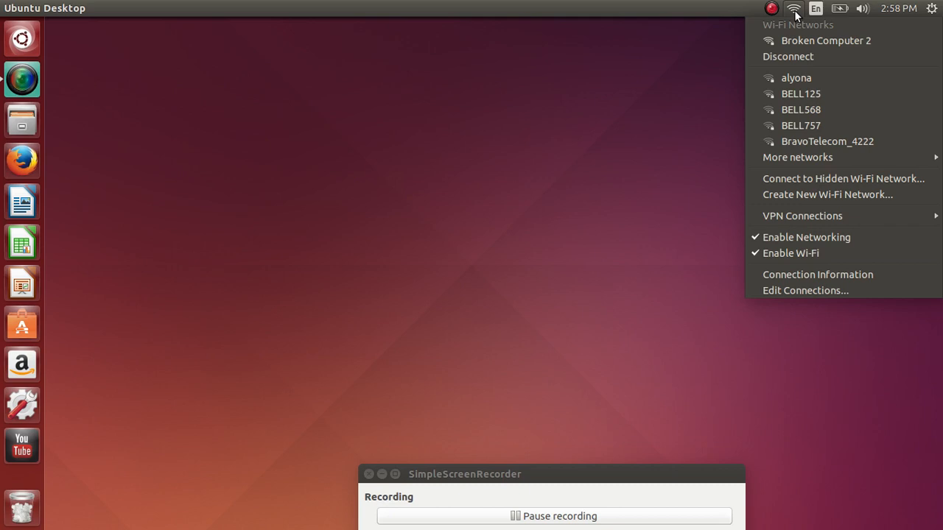
pyautogui.click(793, 8)
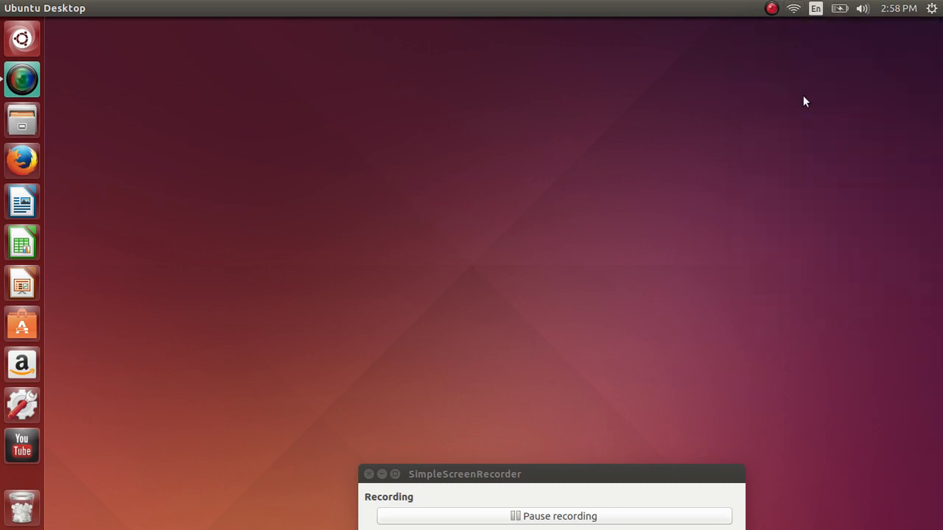
pyautogui.click(794, 8)
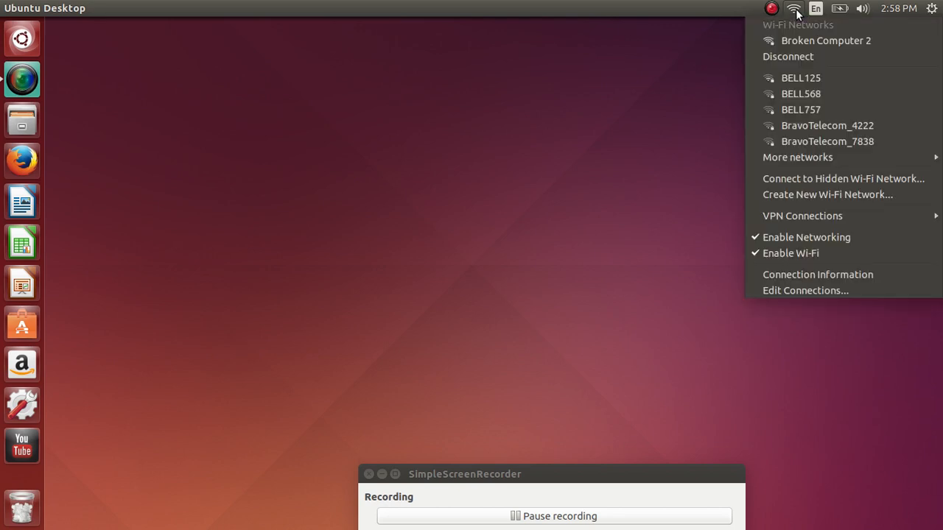
pyautogui.moveTo(806, 93)
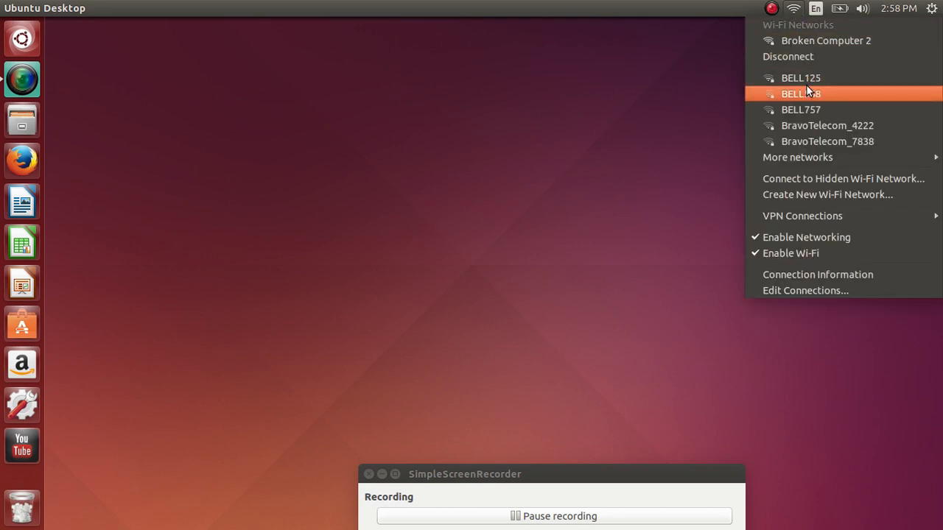
pyautogui.moveTo(800, 77)
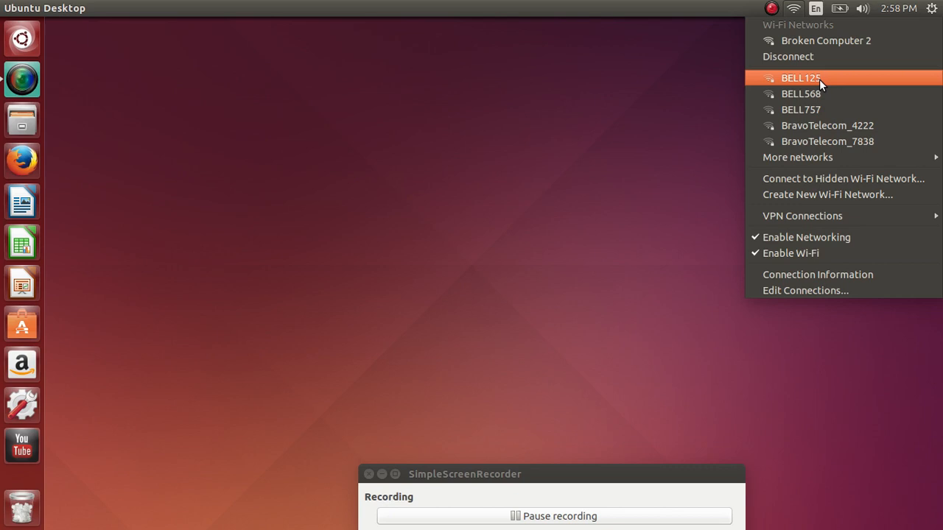
pyautogui.moveTo(818, 125)
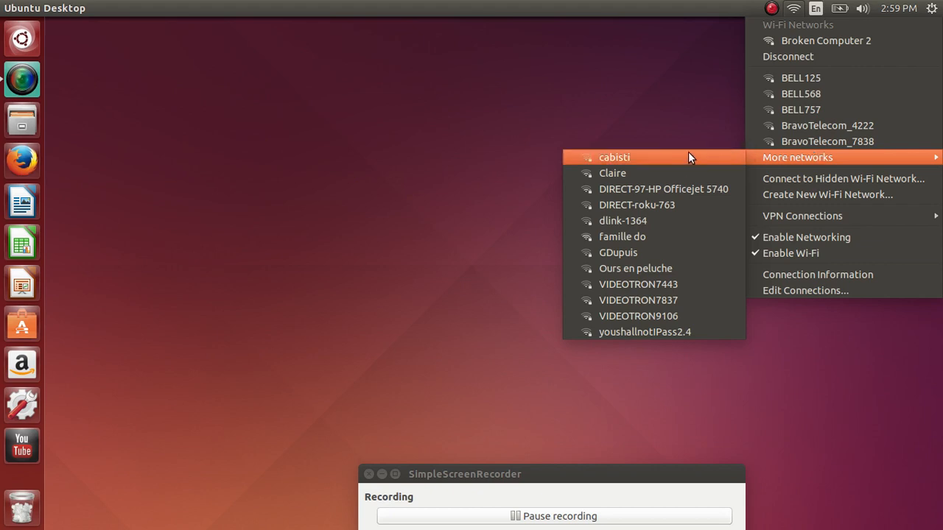
# Close the 'Connection failure' dialog about the access point missing from the scan list
pyautogui.click(615, 157)
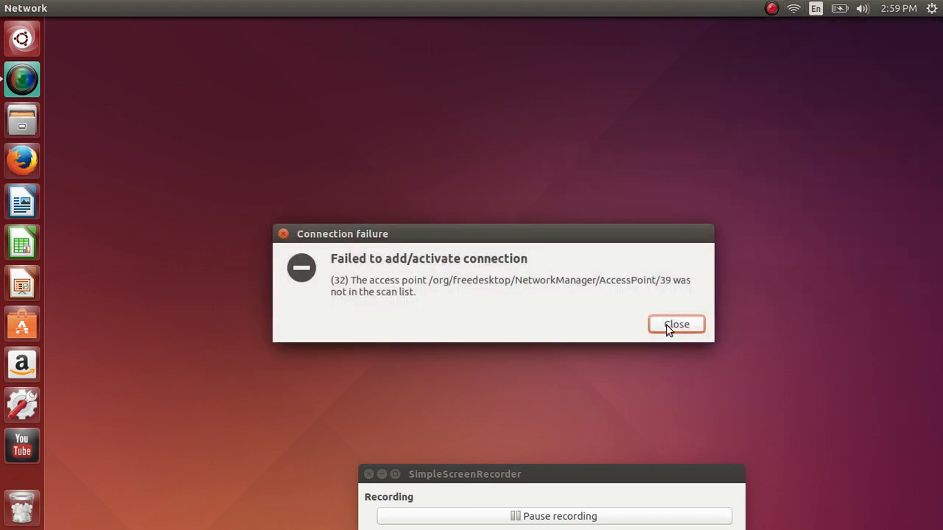
pyautogui.click(675, 324)
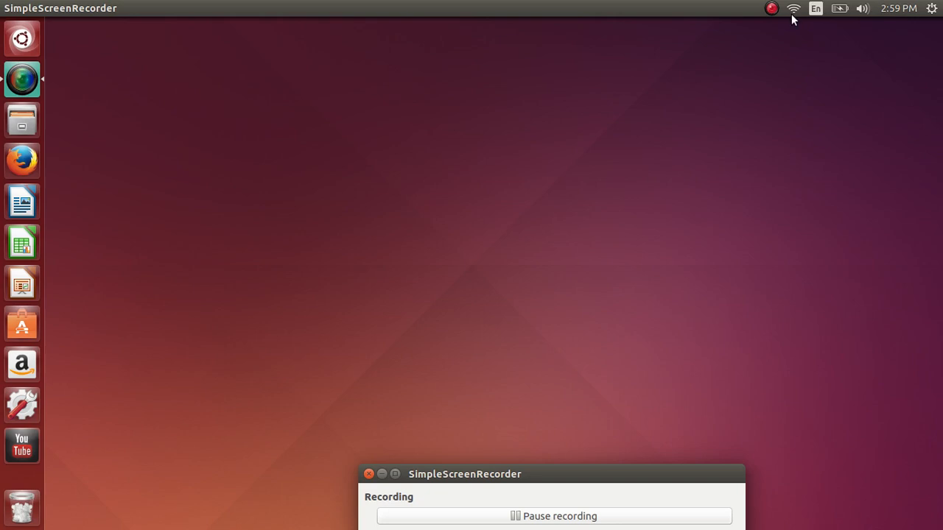
# Choose BELL568 from the network menu, then cancel its Wi-Fi key prompt
pyautogui.click(793, 8)
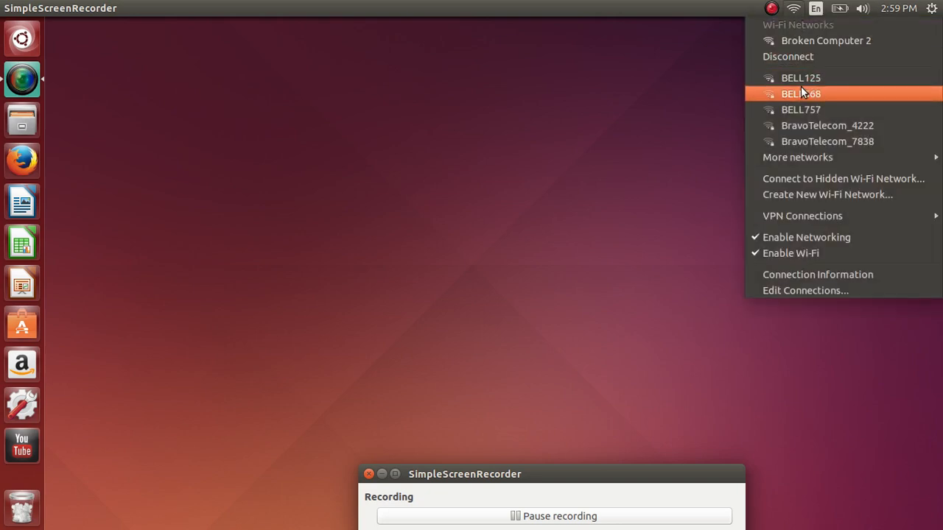
pyautogui.click(800, 94)
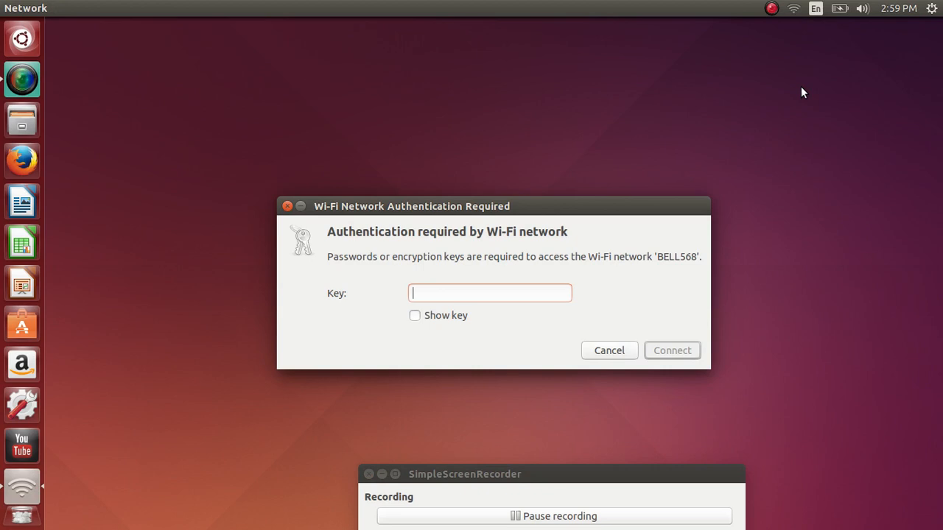
pyautogui.moveTo(639, 294)
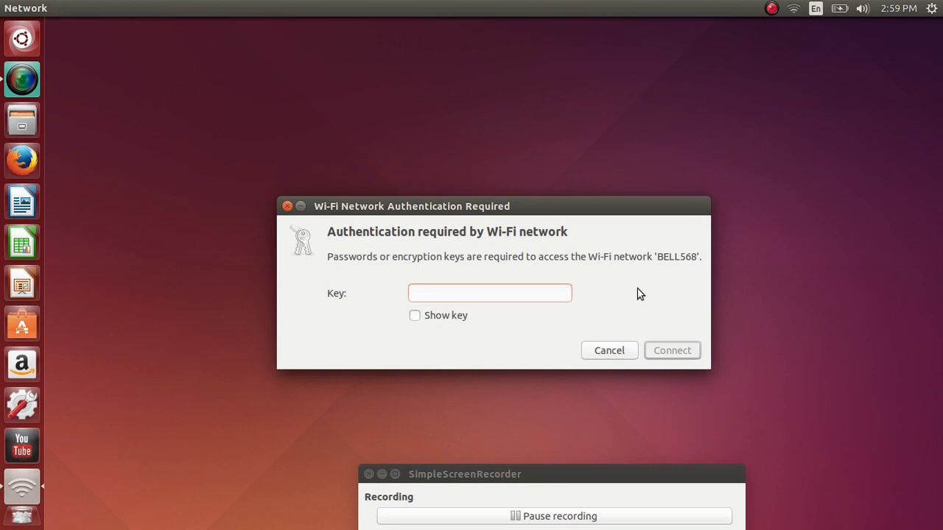
pyautogui.click(608, 350)
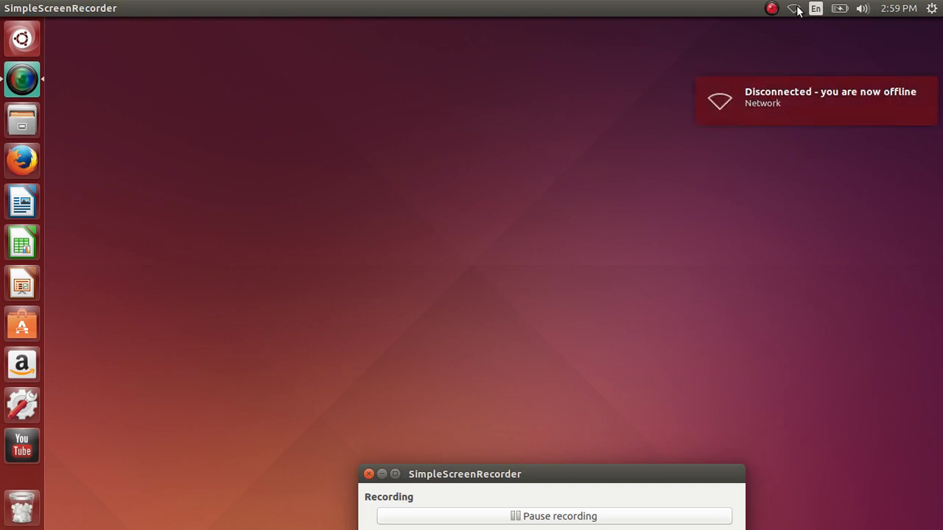
# Open the list of available Wi-Fi networks from the top-panel indicator
pyautogui.click(793, 8)
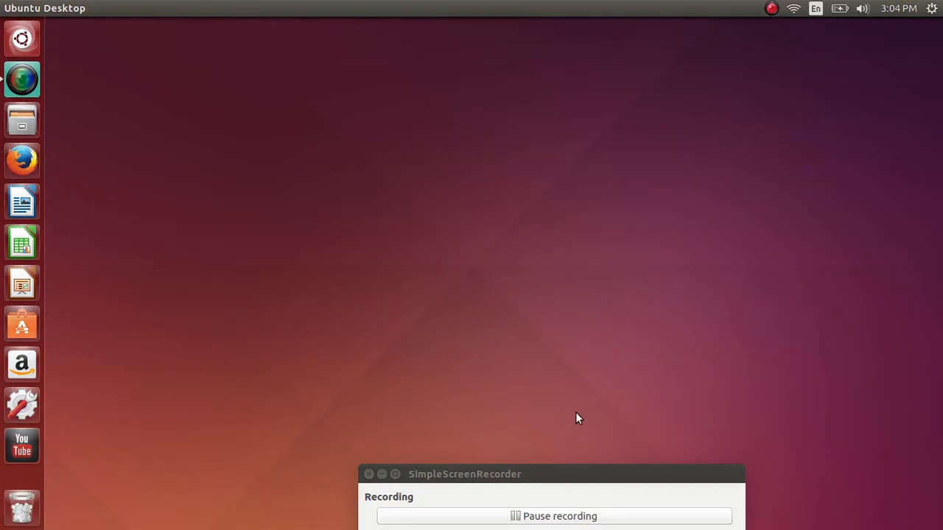
pyautogui.moveTo(545, 407)
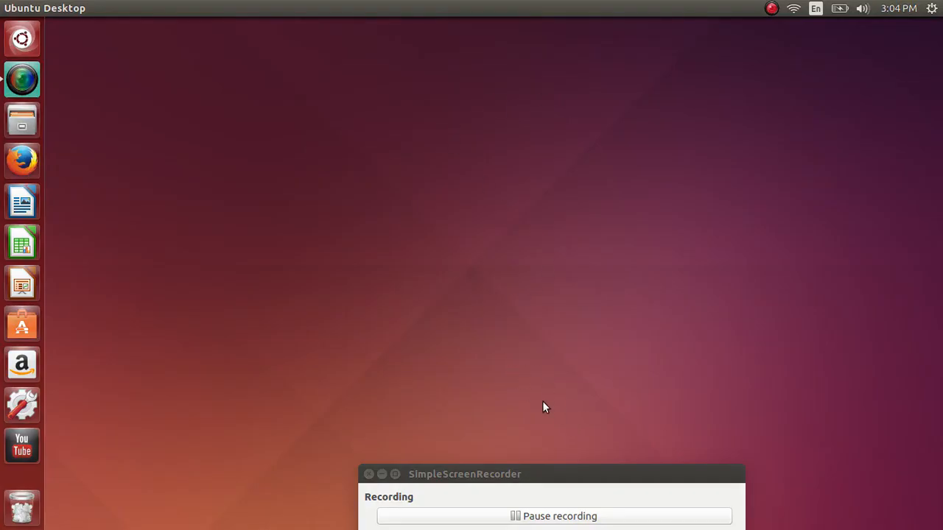